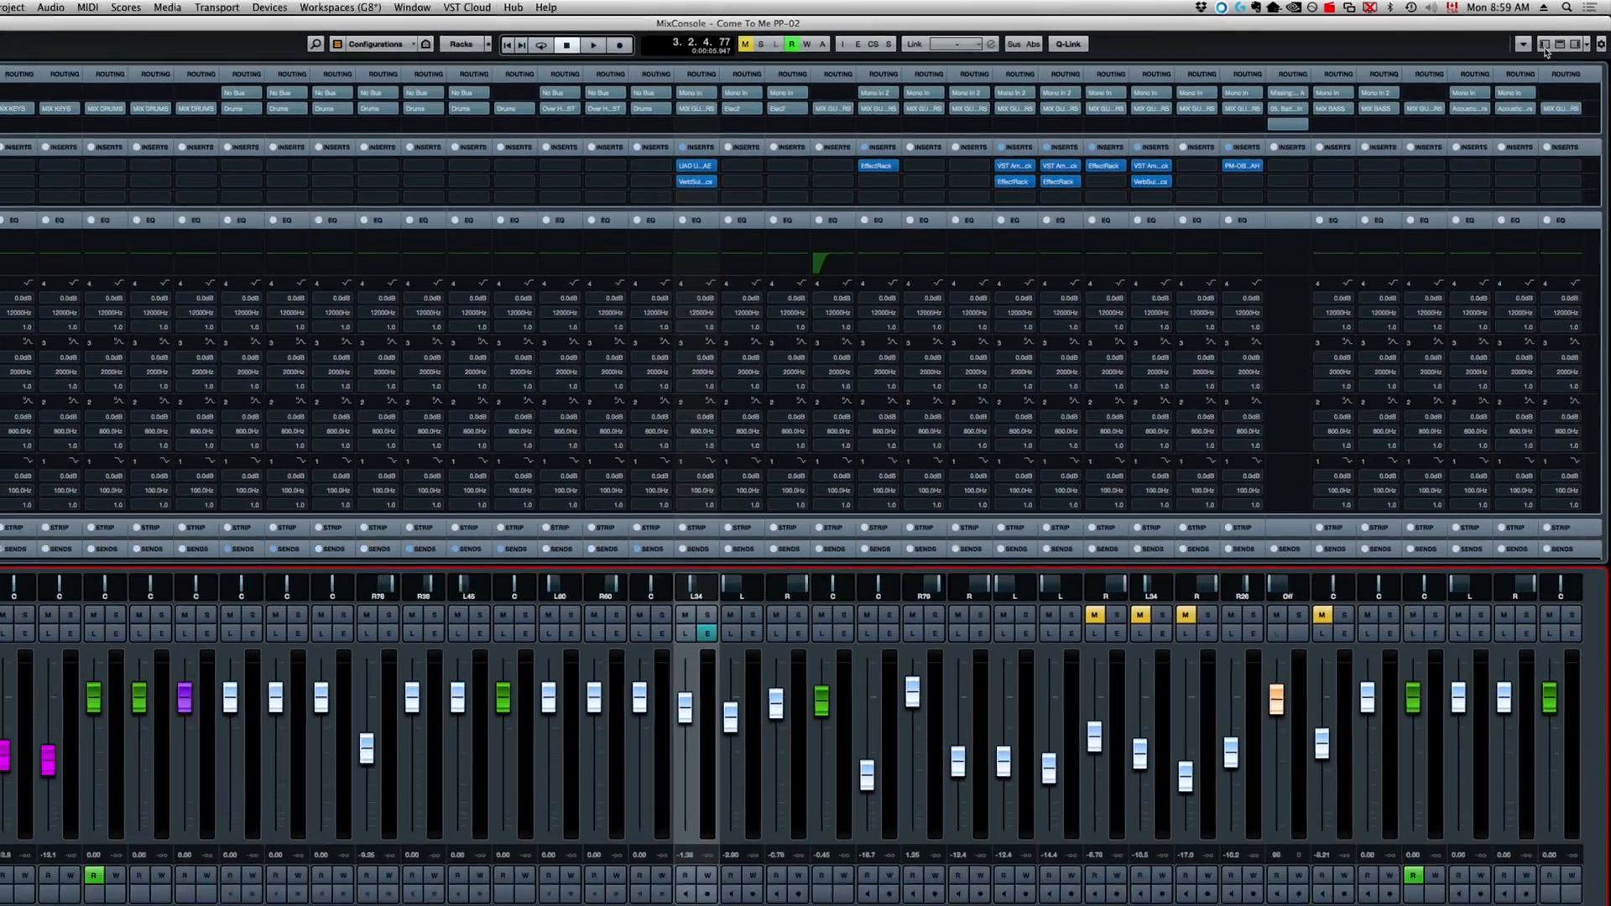
Show the MixConsole's left zone with the Visibility list of all tracks.
{"action": "left_click", "coordinate": [1547, 42]}
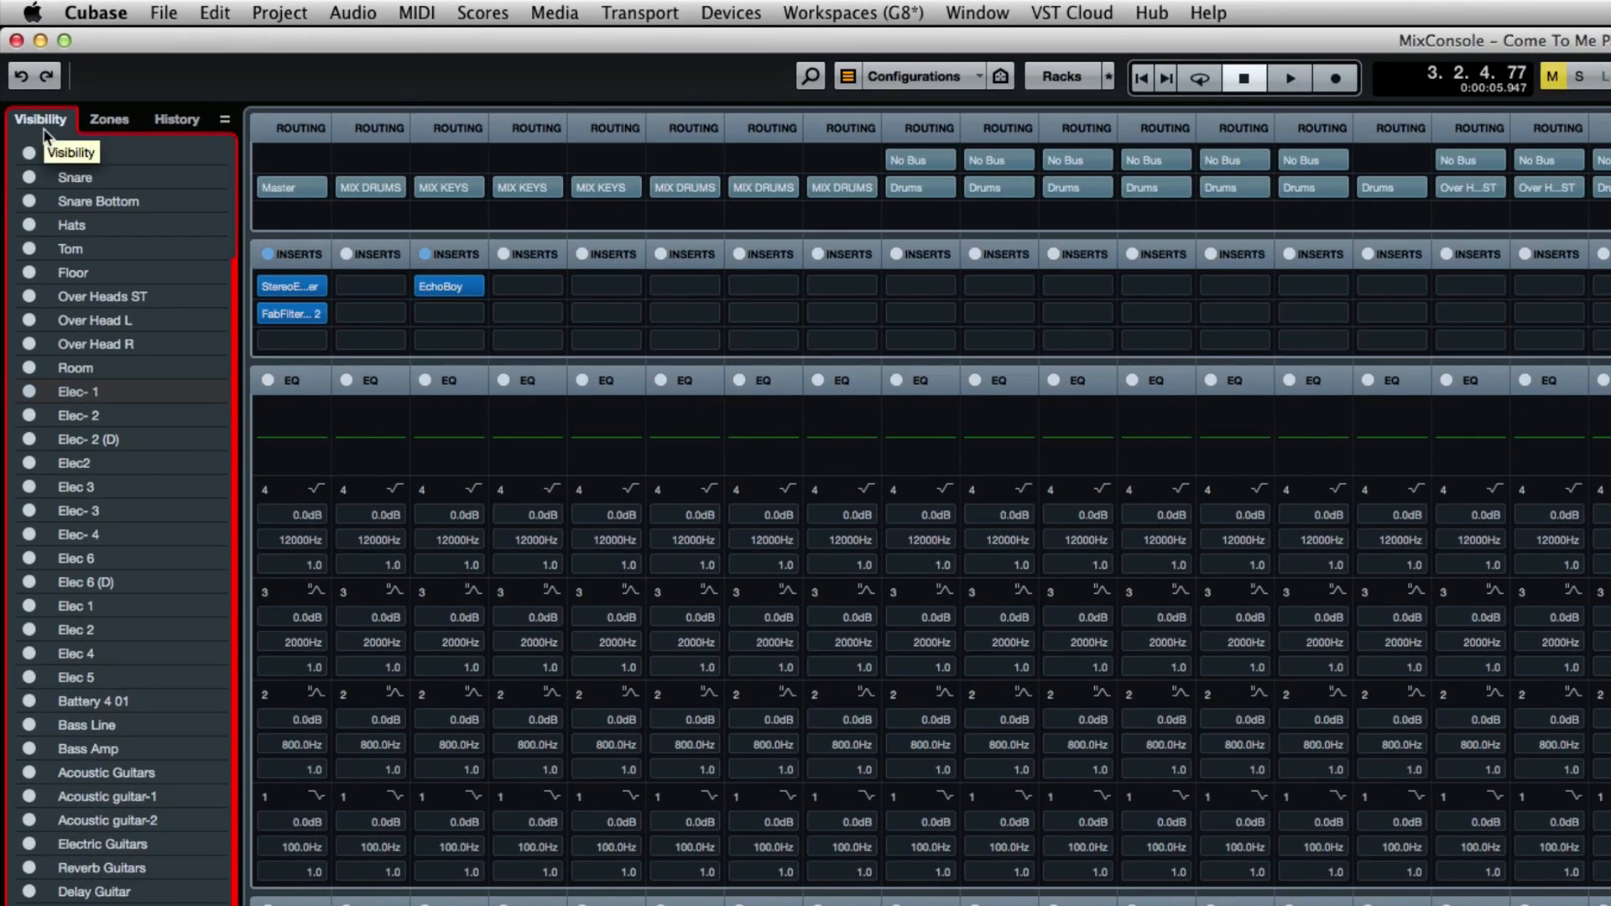
Glance at the empty History tab, then switch the left zone to Zones.
{"action": "left_click", "coordinate": [176, 120]}
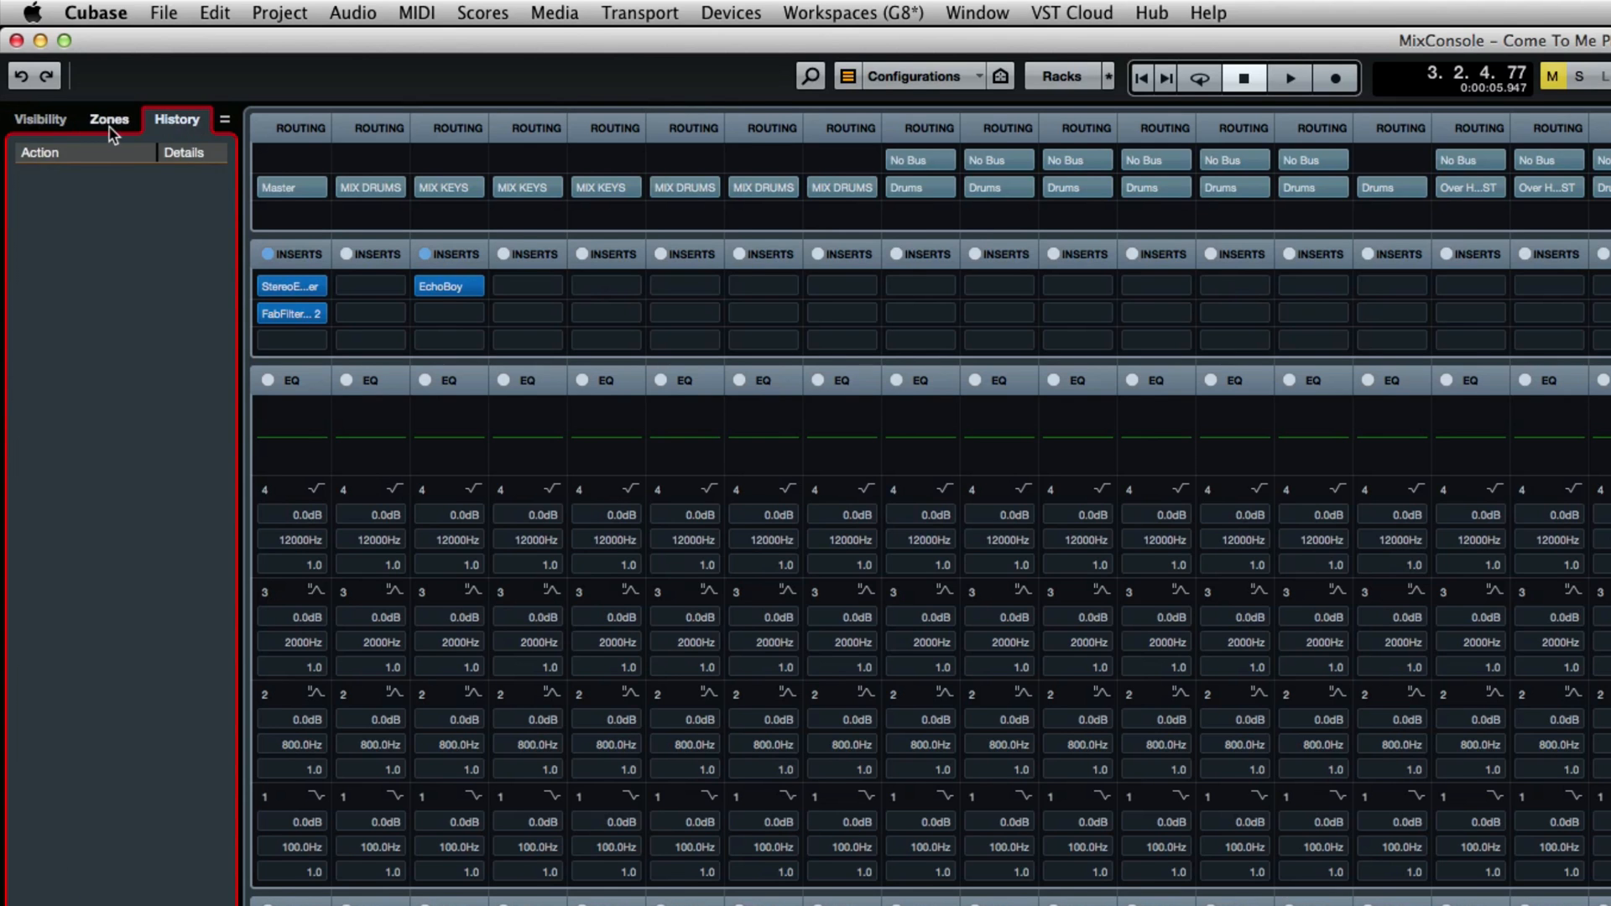
{"action": "left_click", "coordinate": [109, 120]}
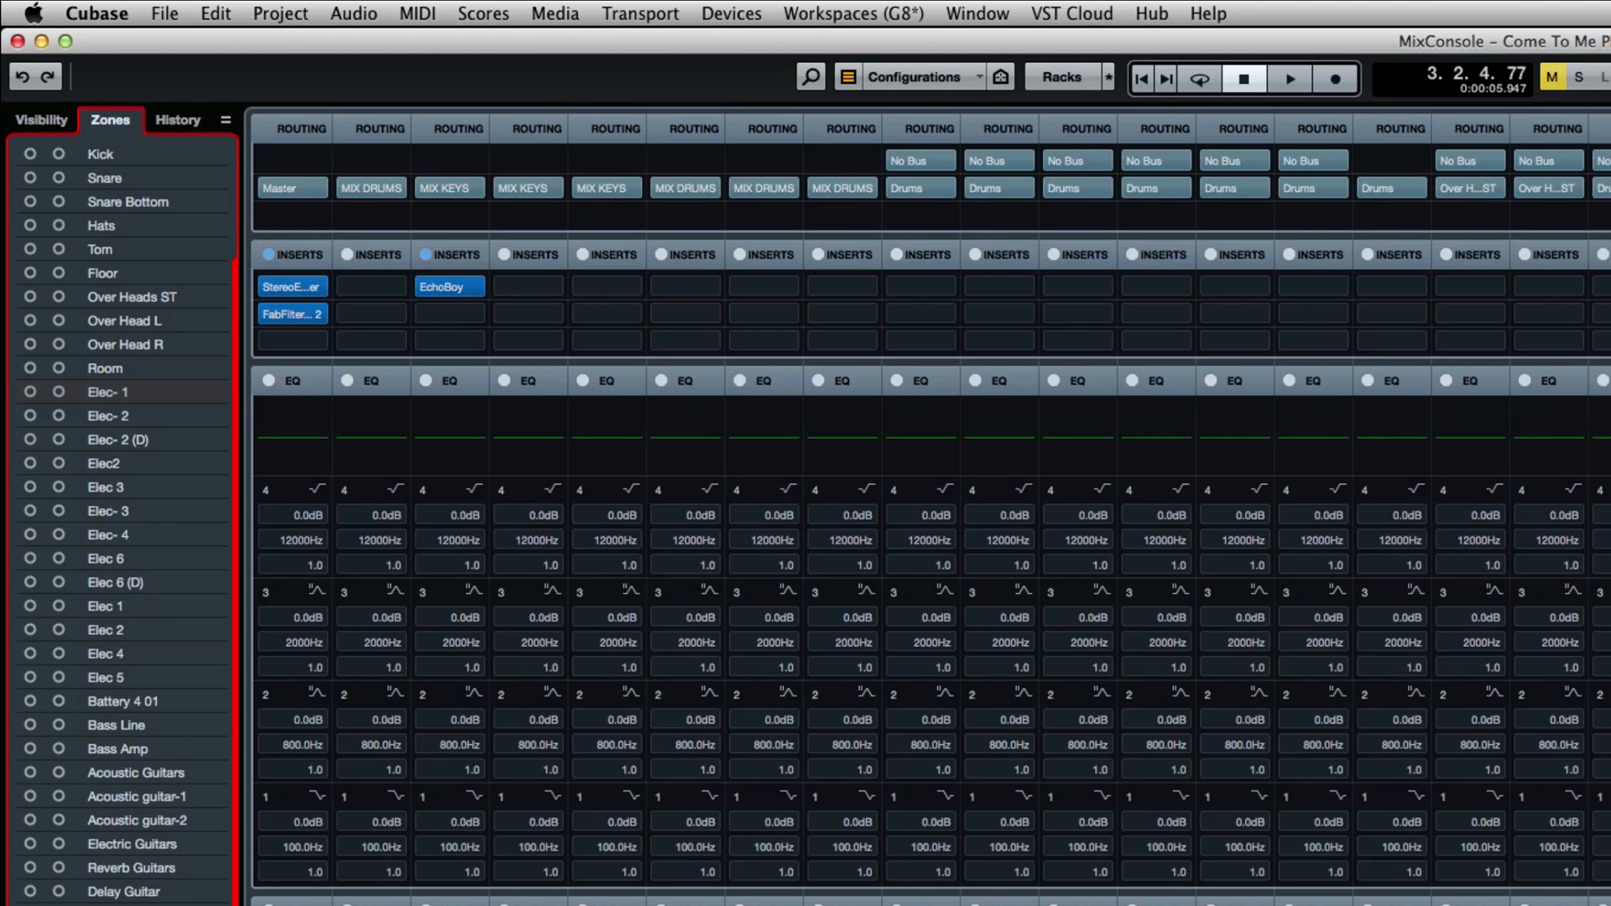
{"action": "mouse_move", "coordinate": [147, 892]}
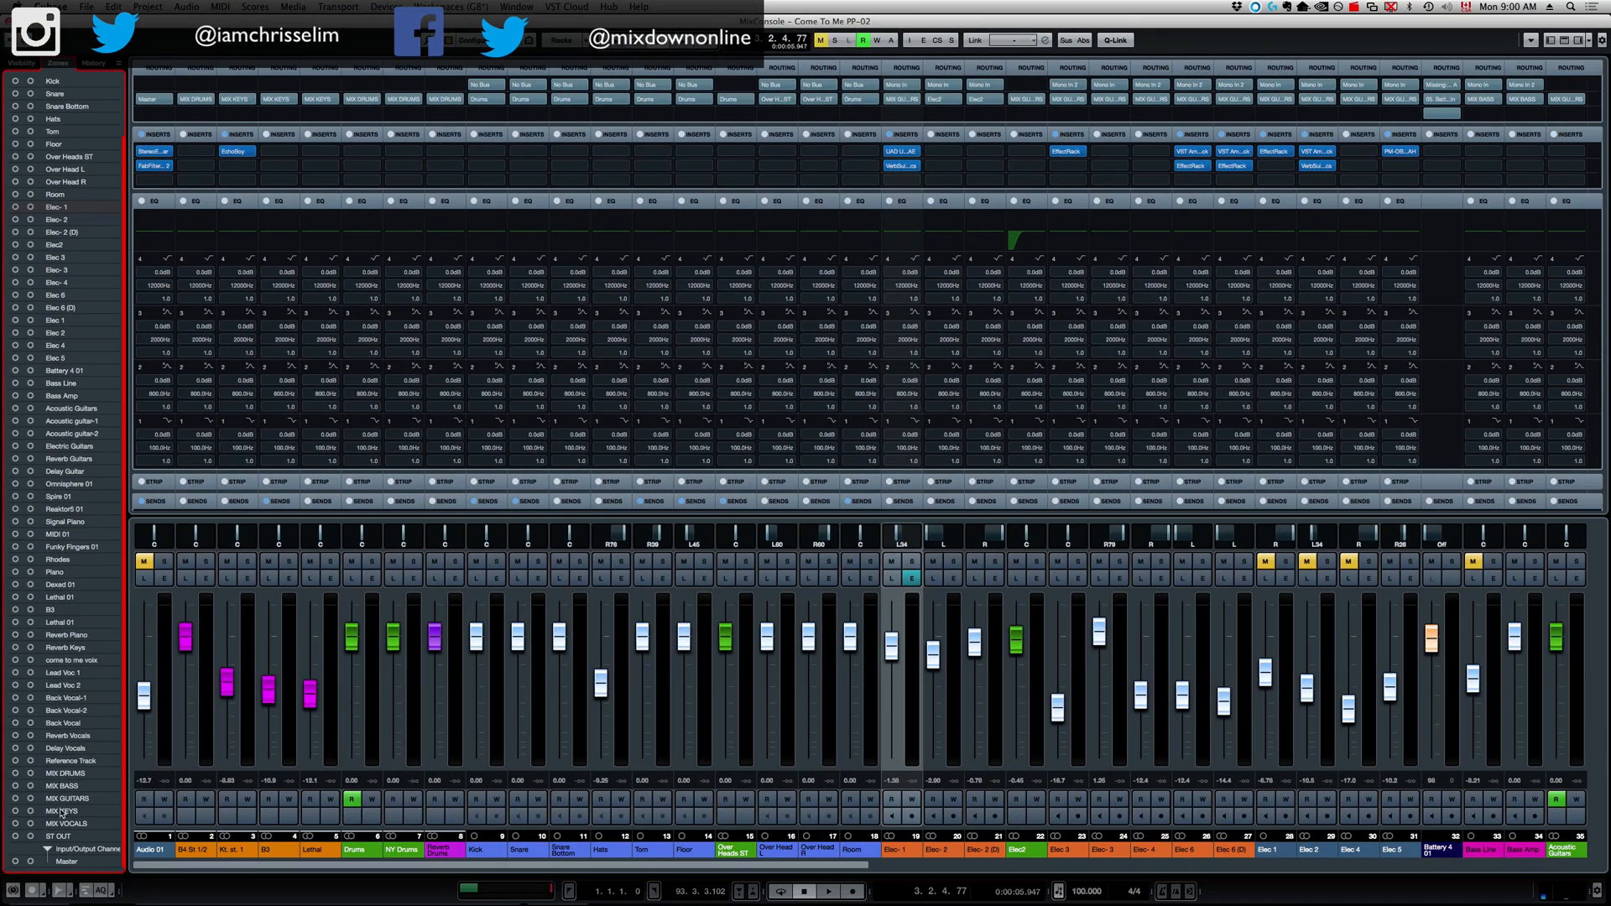
{"action": "mouse_move", "coordinate": [61, 710]}
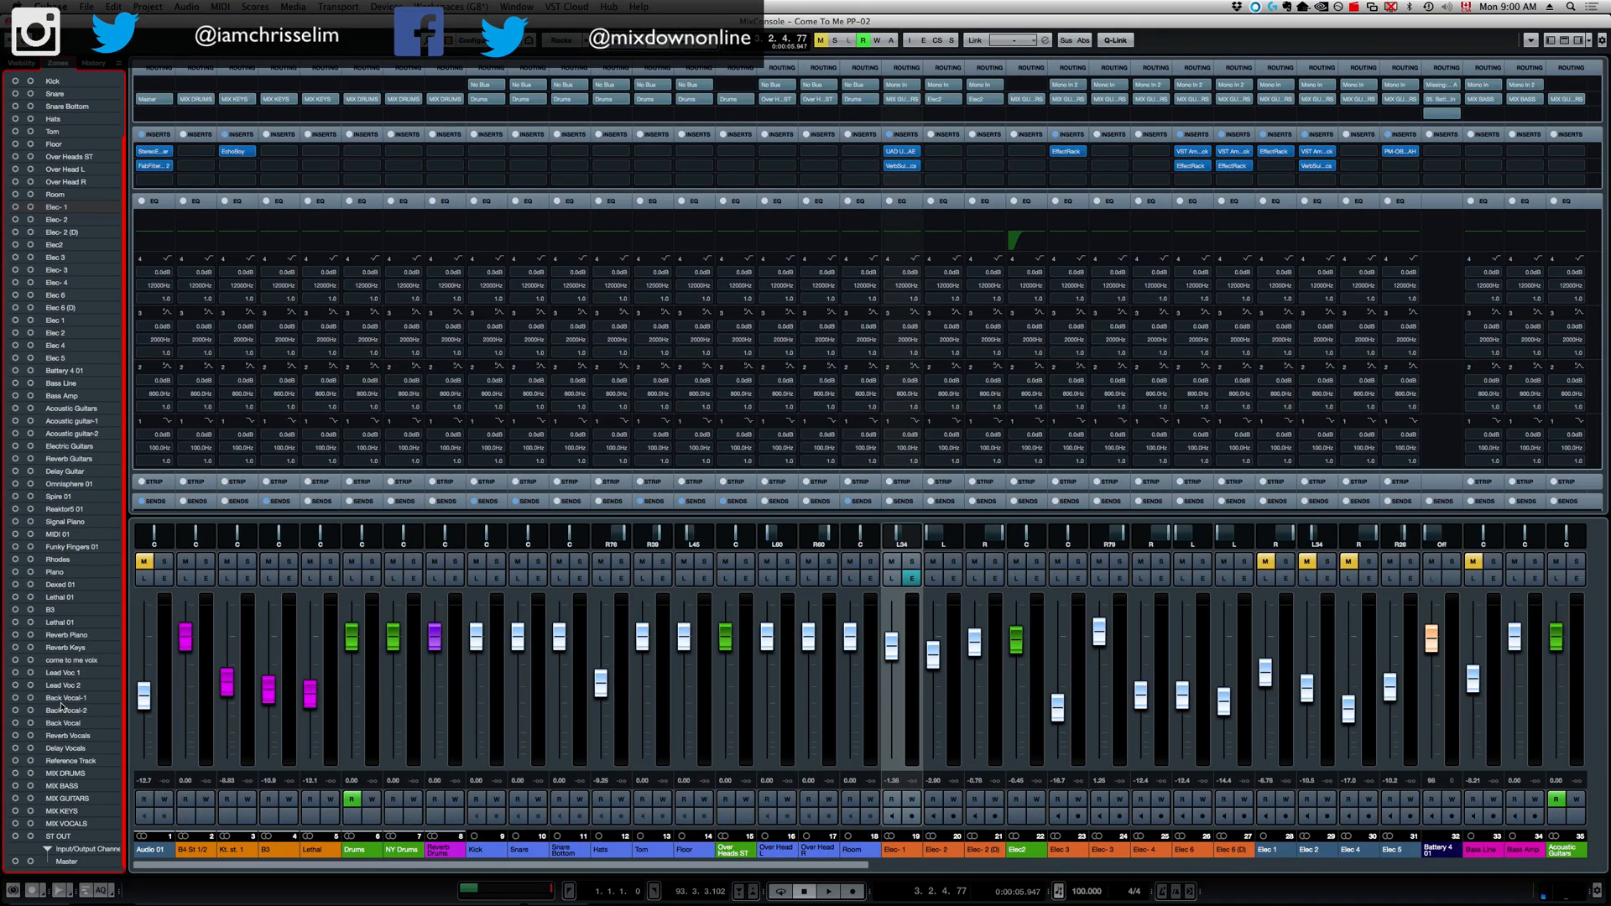